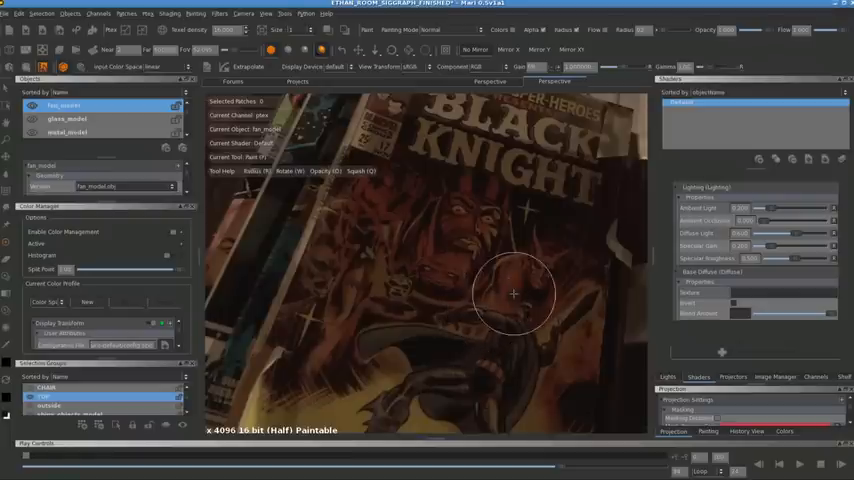
Step: Dolly the camera back from the Black Knight cover until the attic room is framed
{"action": "left_click_drag", "start_coordinate": [512, 292], "coordinate": [430, 276]}
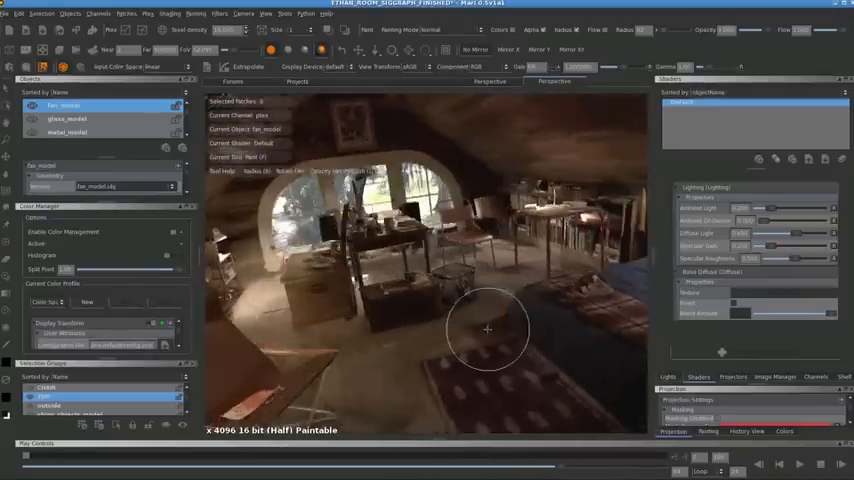
Step: Tumble and dolly the camera into the dim, shadowy corner of the room
{"action": "left_click_drag", "start_coordinate": [488, 328], "coordinate": [428, 300]}
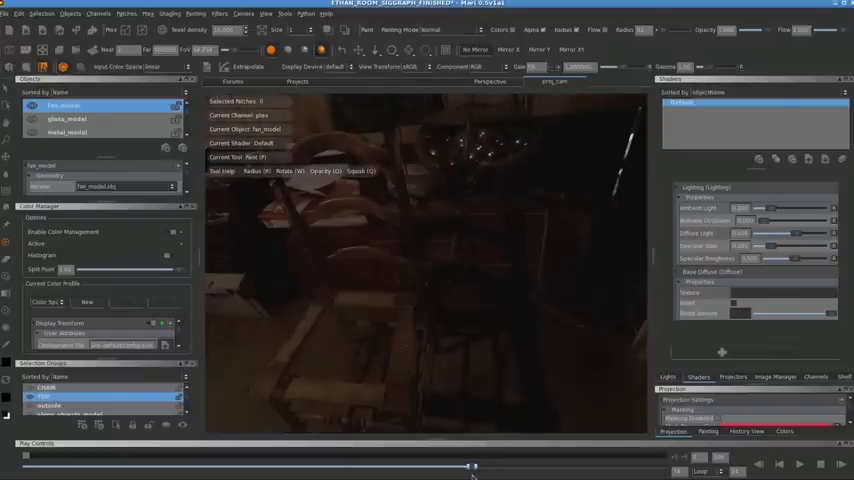
Step: Rotate the view past the lattice-panelled door and swing over to the bed
{"action": "left_click_drag", "start_coordinate": [474, 466], "coordinate": [430, 466]}
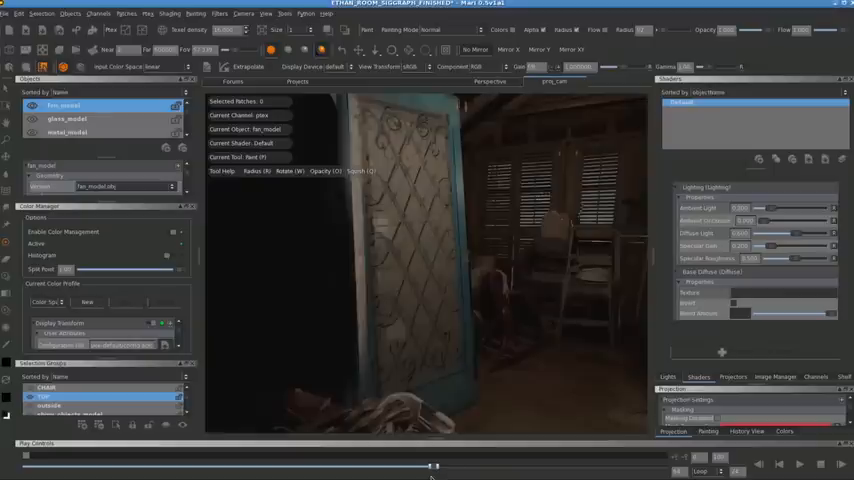
{"action": "left_click_drag", "start_coordinate": [436, 466], "coordinate": [324, 466]}
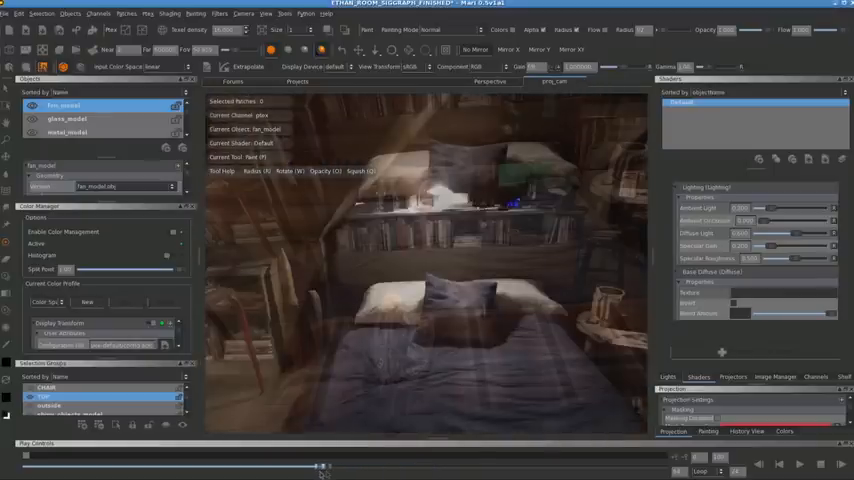